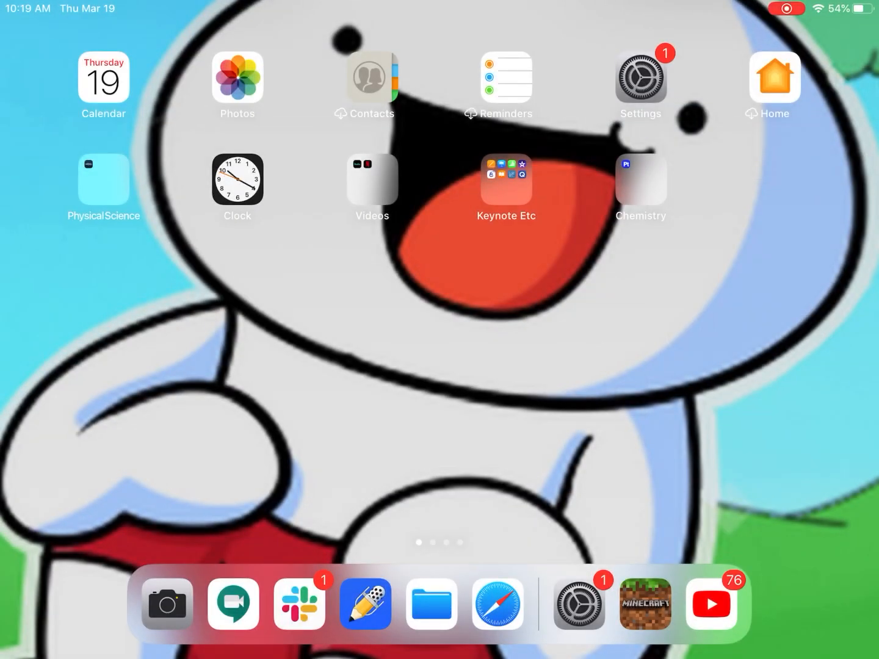
Step: Add Screen Recording to the included Control Center controls, alongside Timer, Camera and QR Code Reader
click(640, 77)
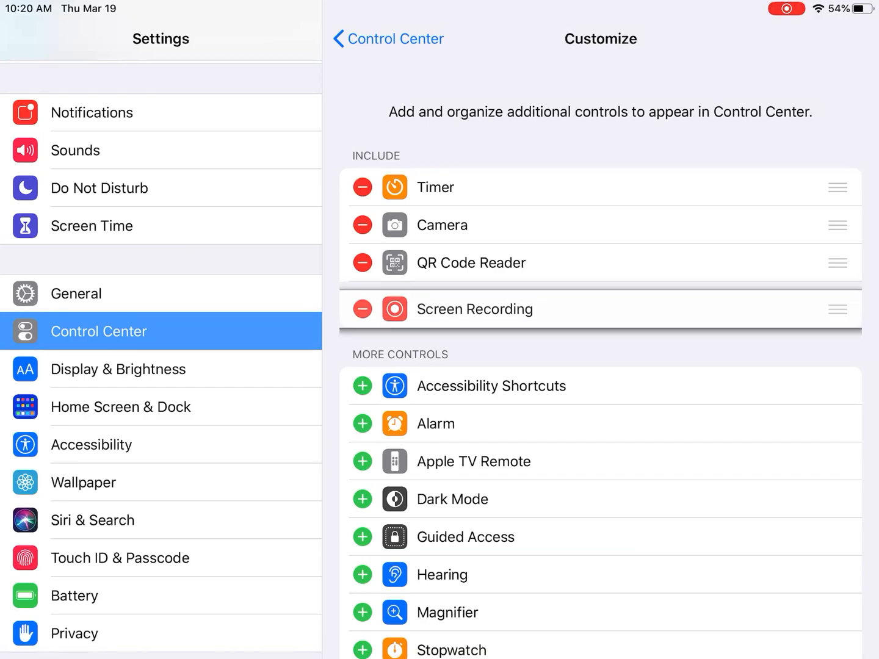
Step: Remove Screen Recording from the Control Center Include list, returning it to More Controls
click(361, 309)
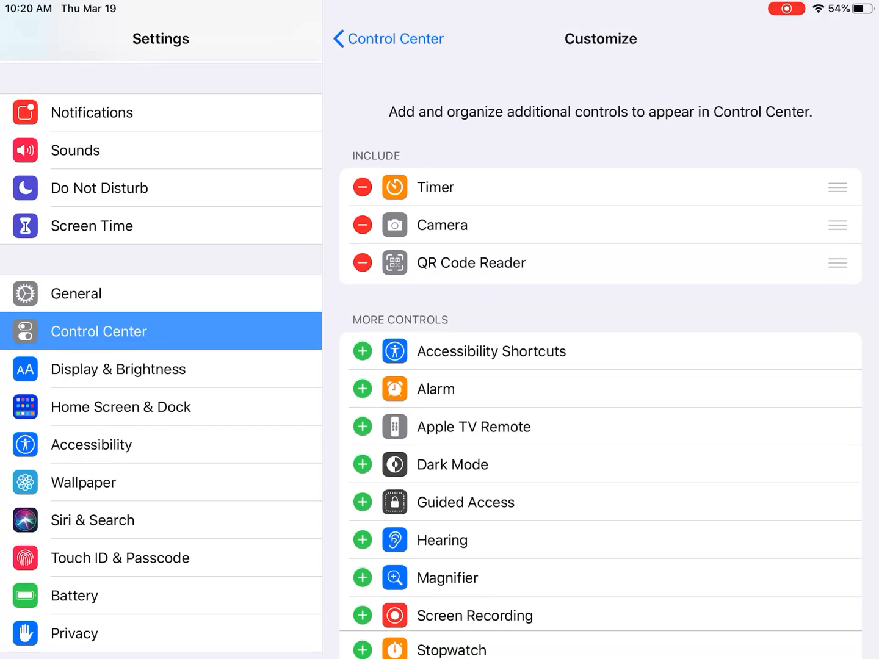
click(362, 615)
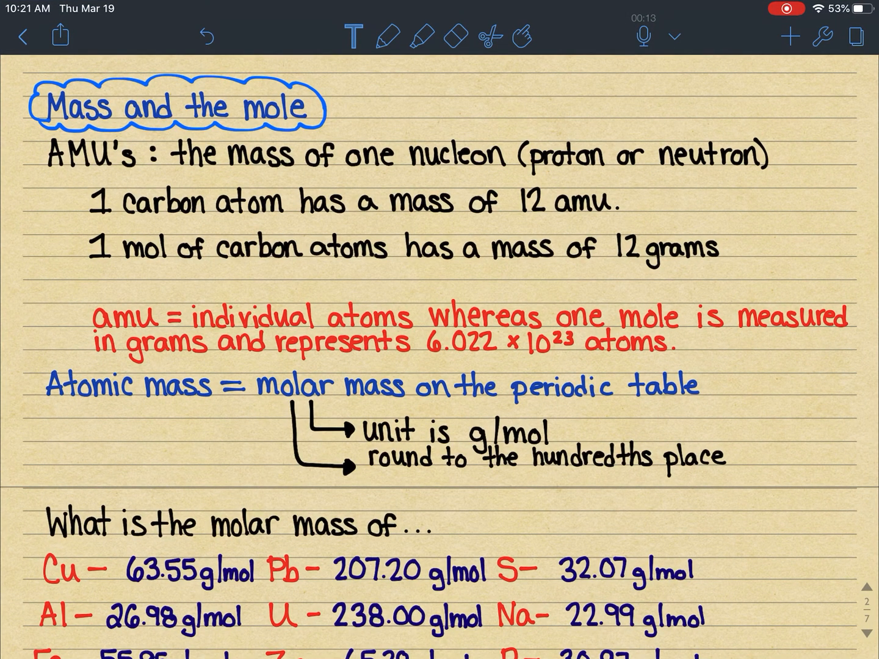
Step: Scroll to the Calculating molar mass page and draw a wavy pen line beside H2O
scroll(down, 3)
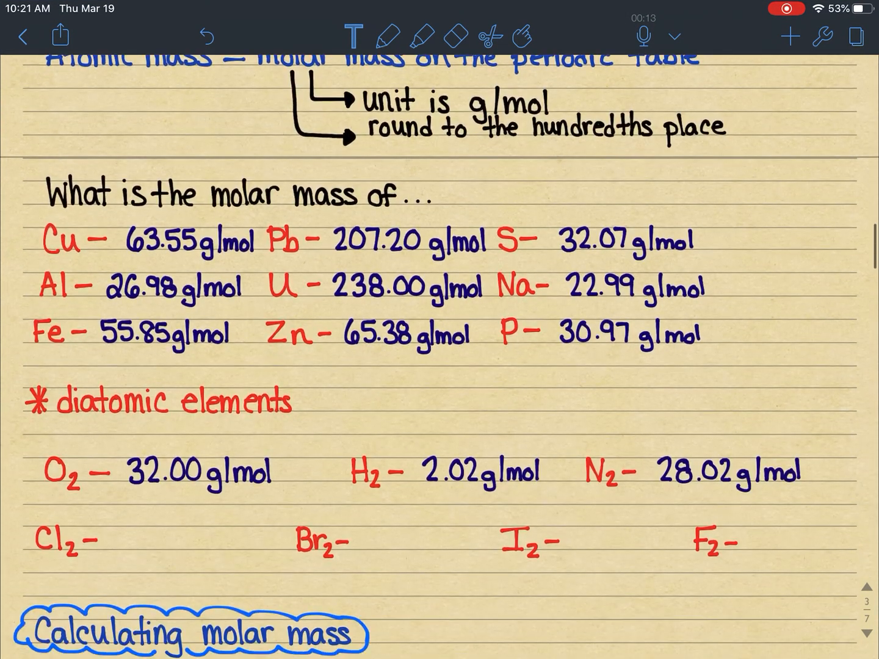
scroll(down, 3)
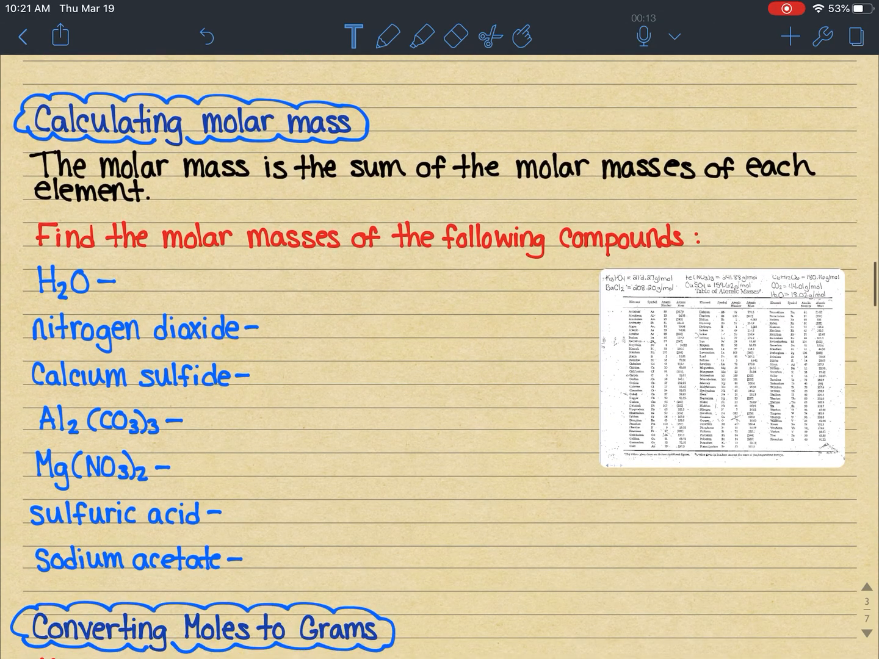
click(386, 35)
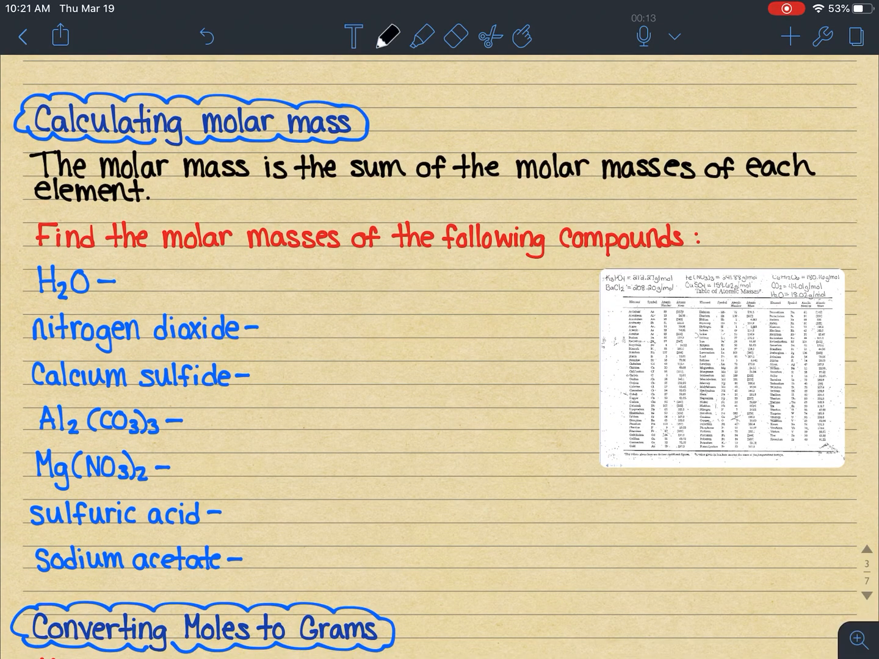
drag(235, 289, 449, 296)
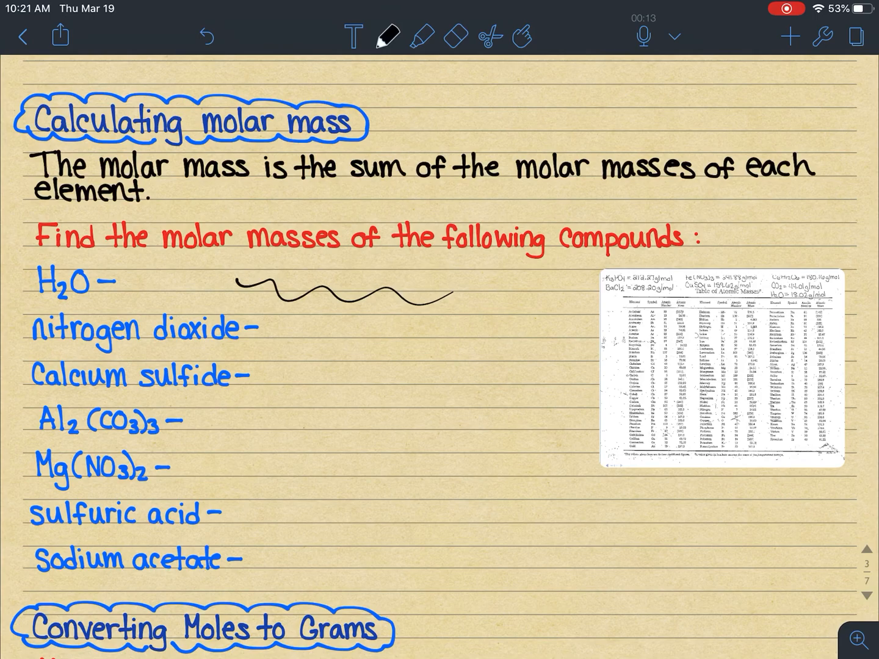